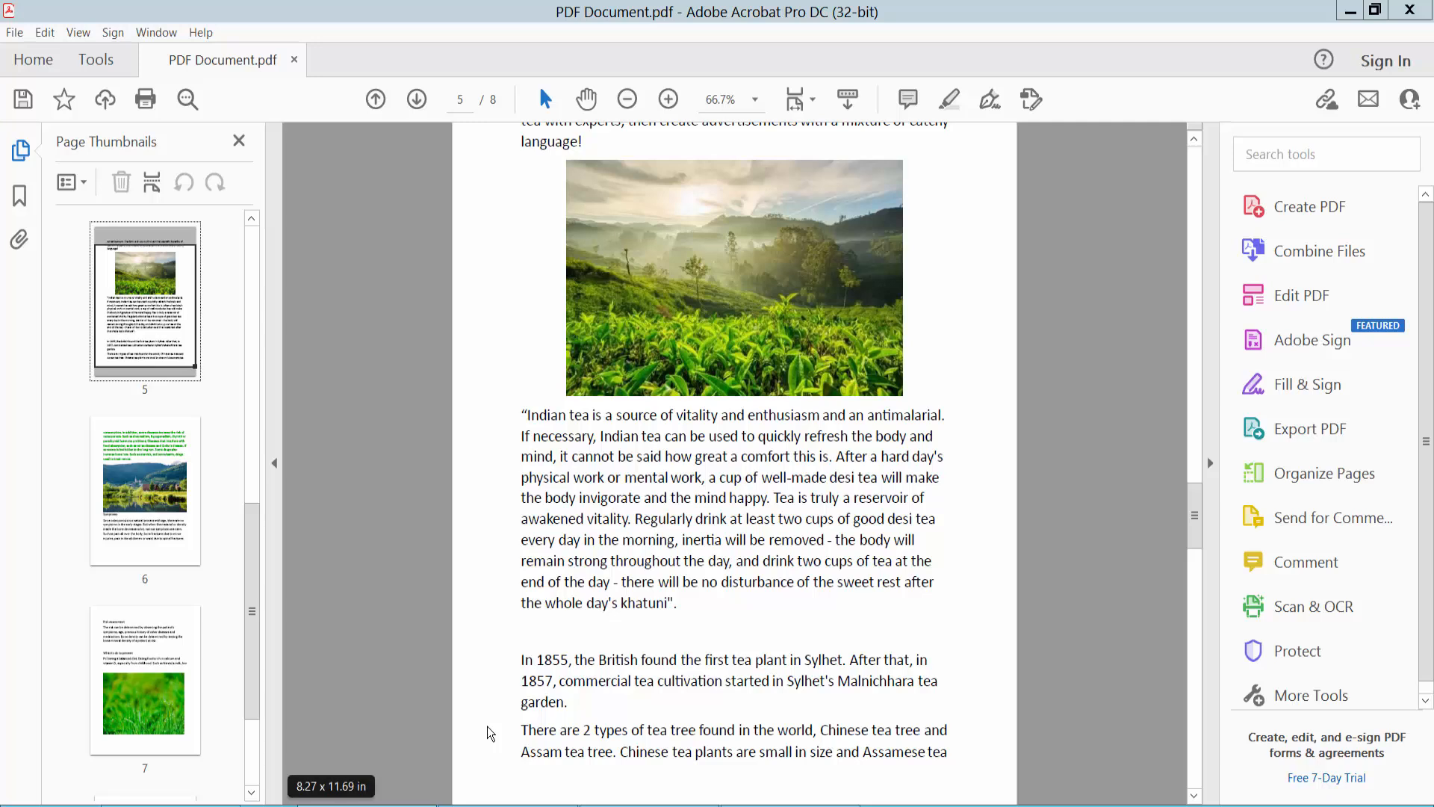
mouse_move(720, 624)
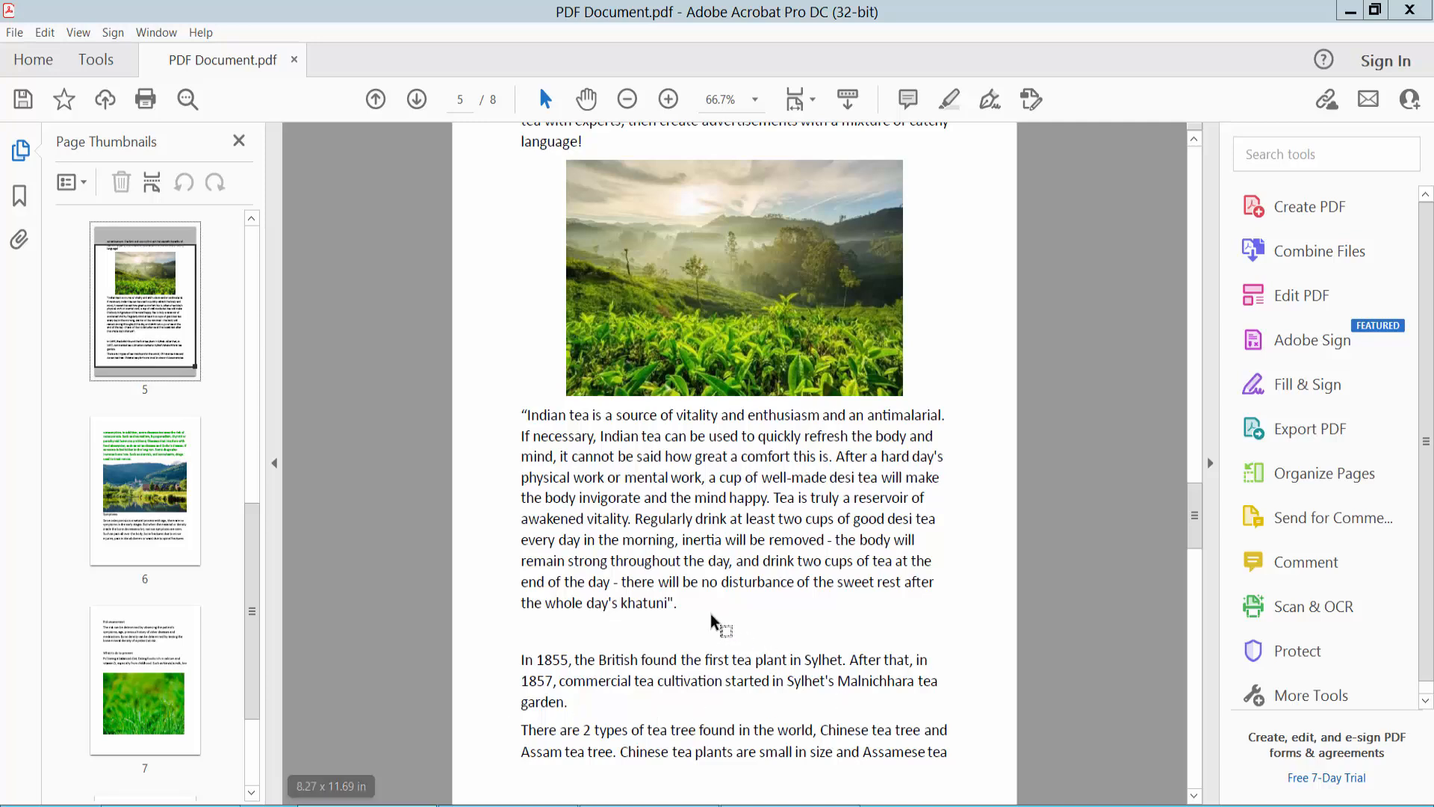
mouse_move(724, 135)
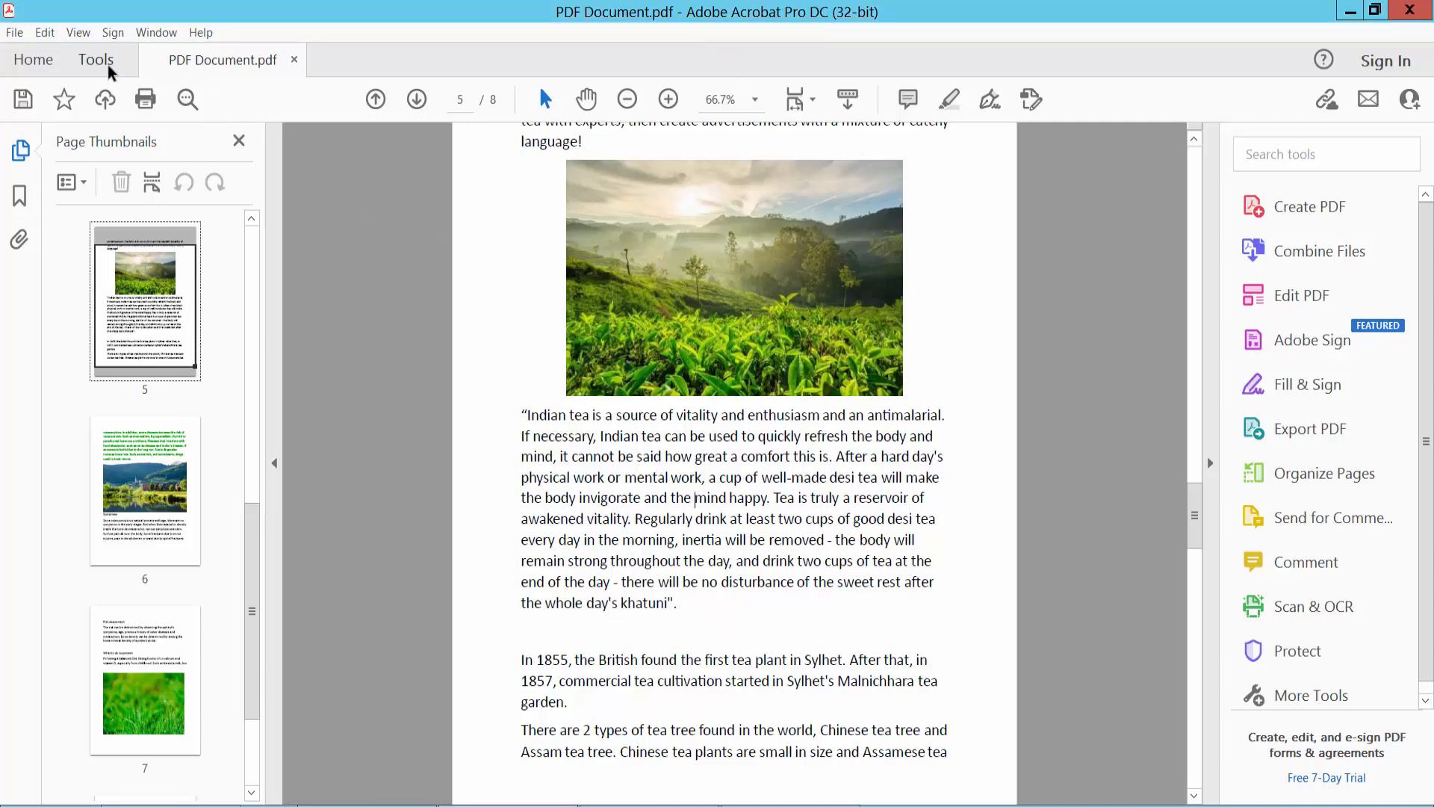
Enter Edit PDF mode from Tools so page 5's paragraphs become editable text blocks
click(95, 59)
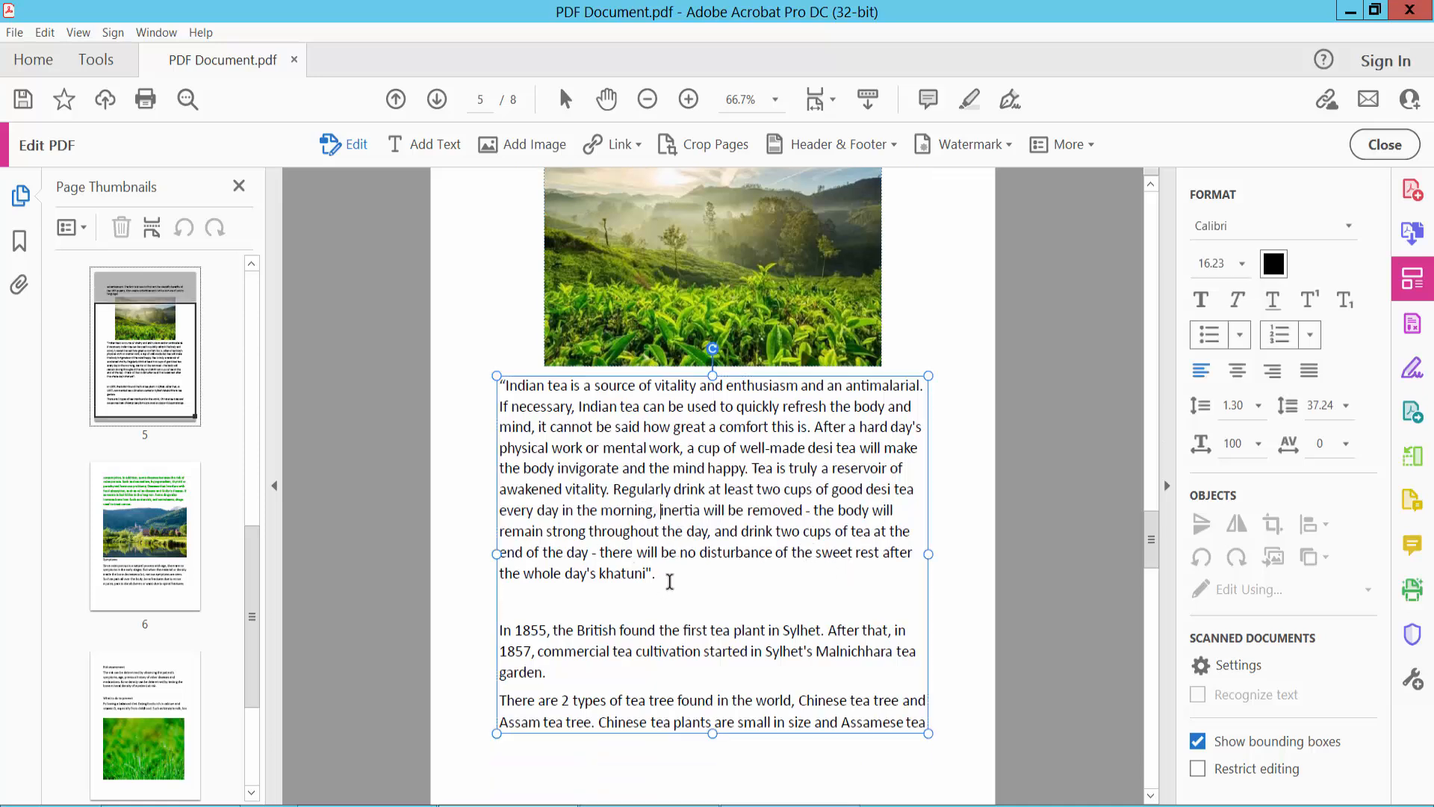
Select the Indian tea quote paragraph and turn off its bold styling
drag(498, 384, 659, 576)
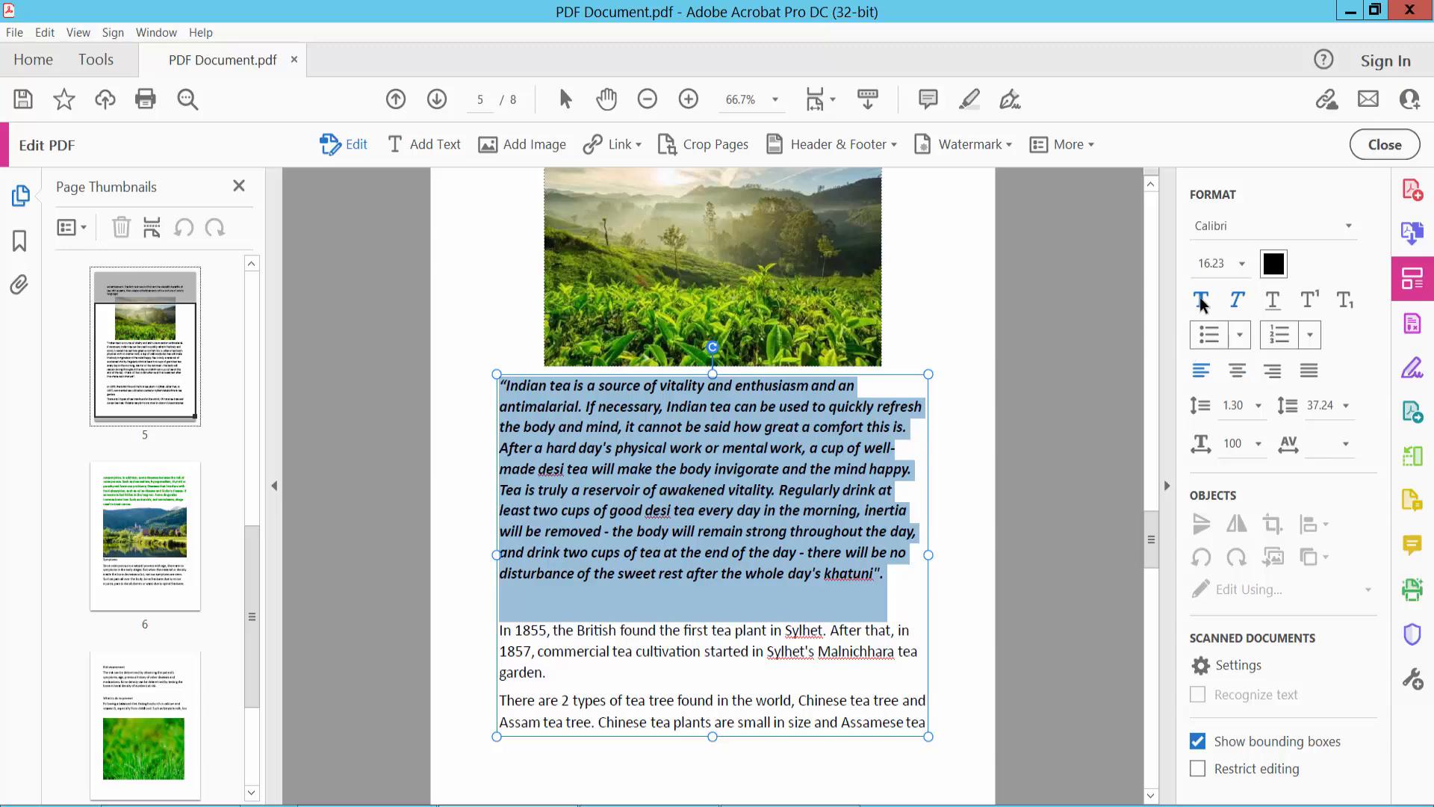
click(1238, 300)
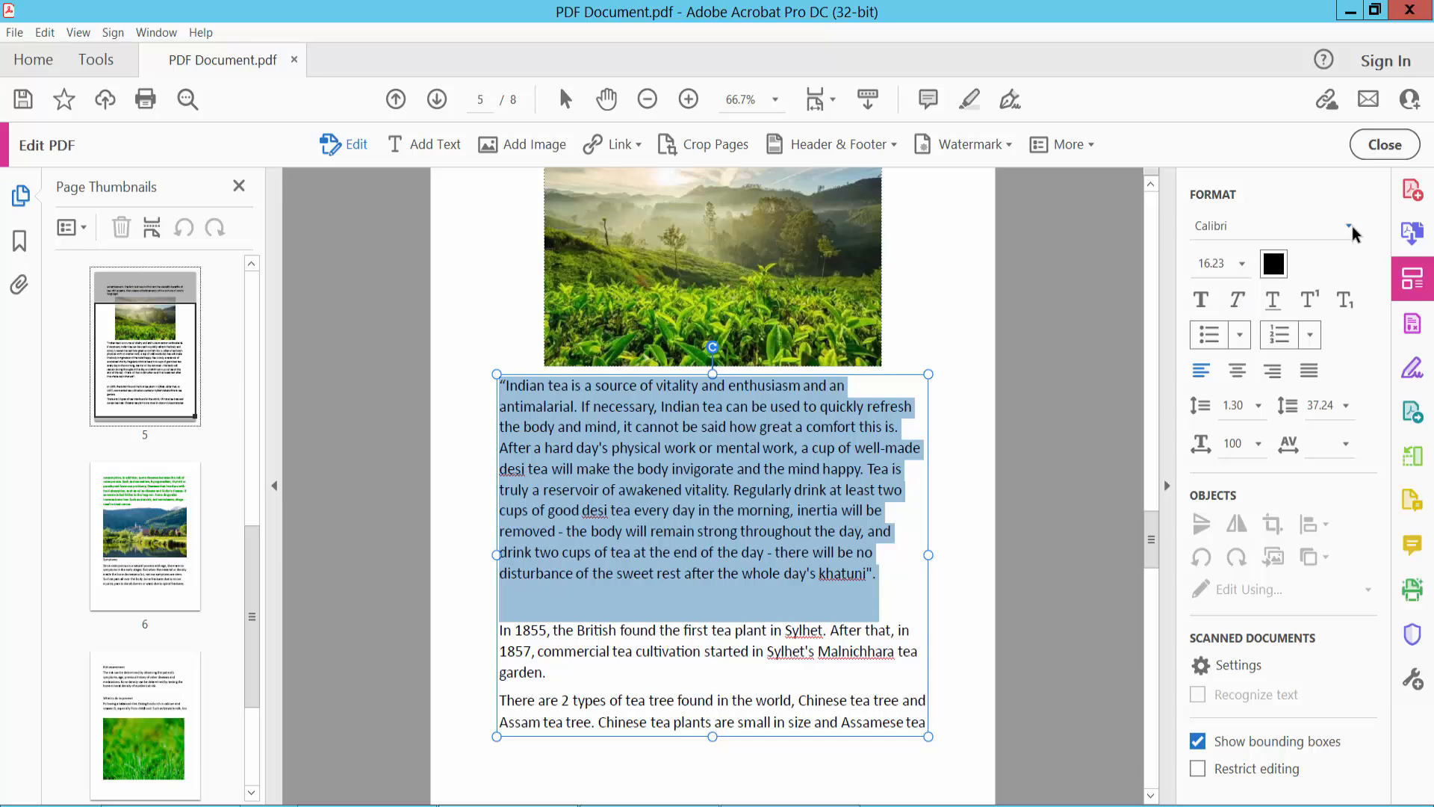
click(1345, 226)
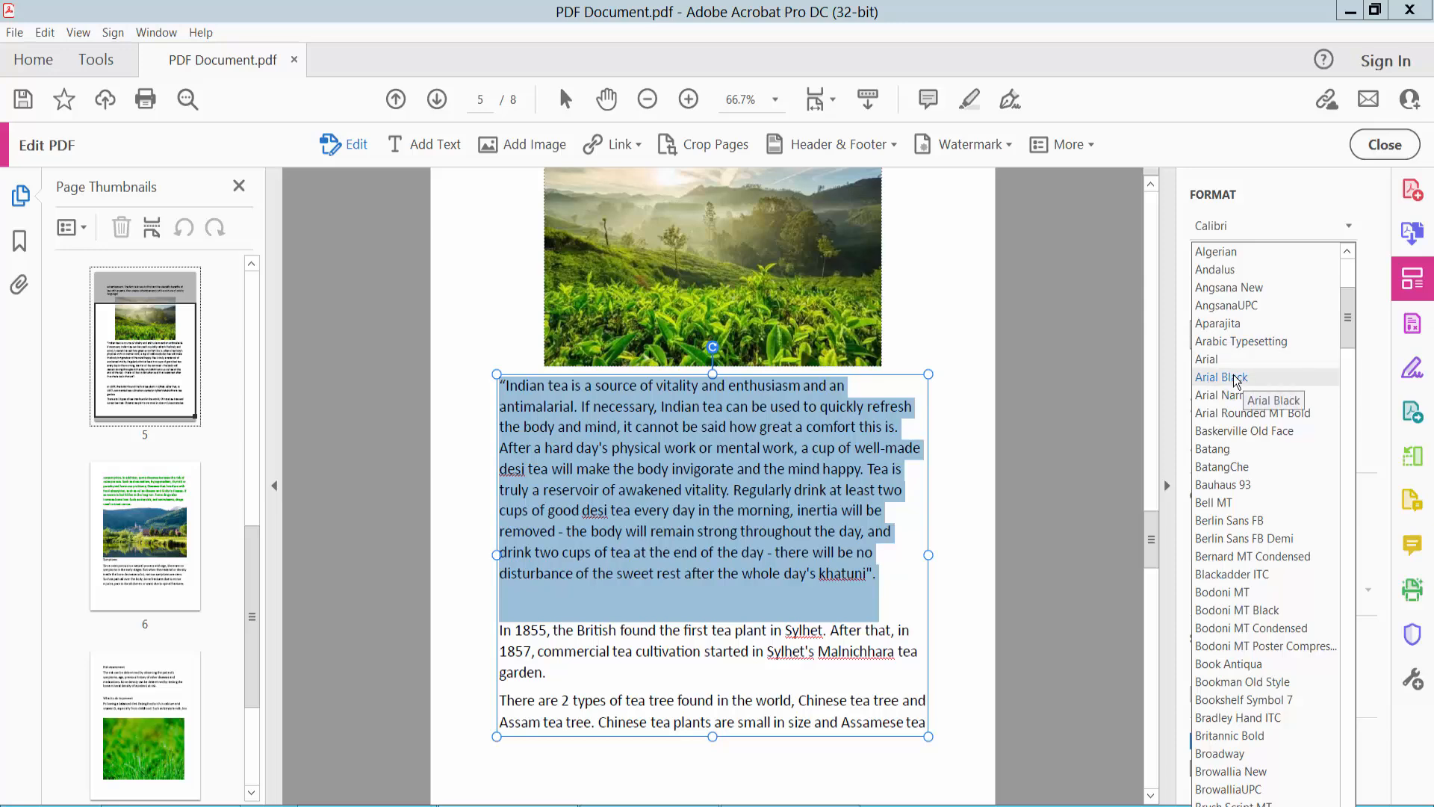
Choose Arial Black from the Format panel font list for the quote paragraph
click(1222, 376)
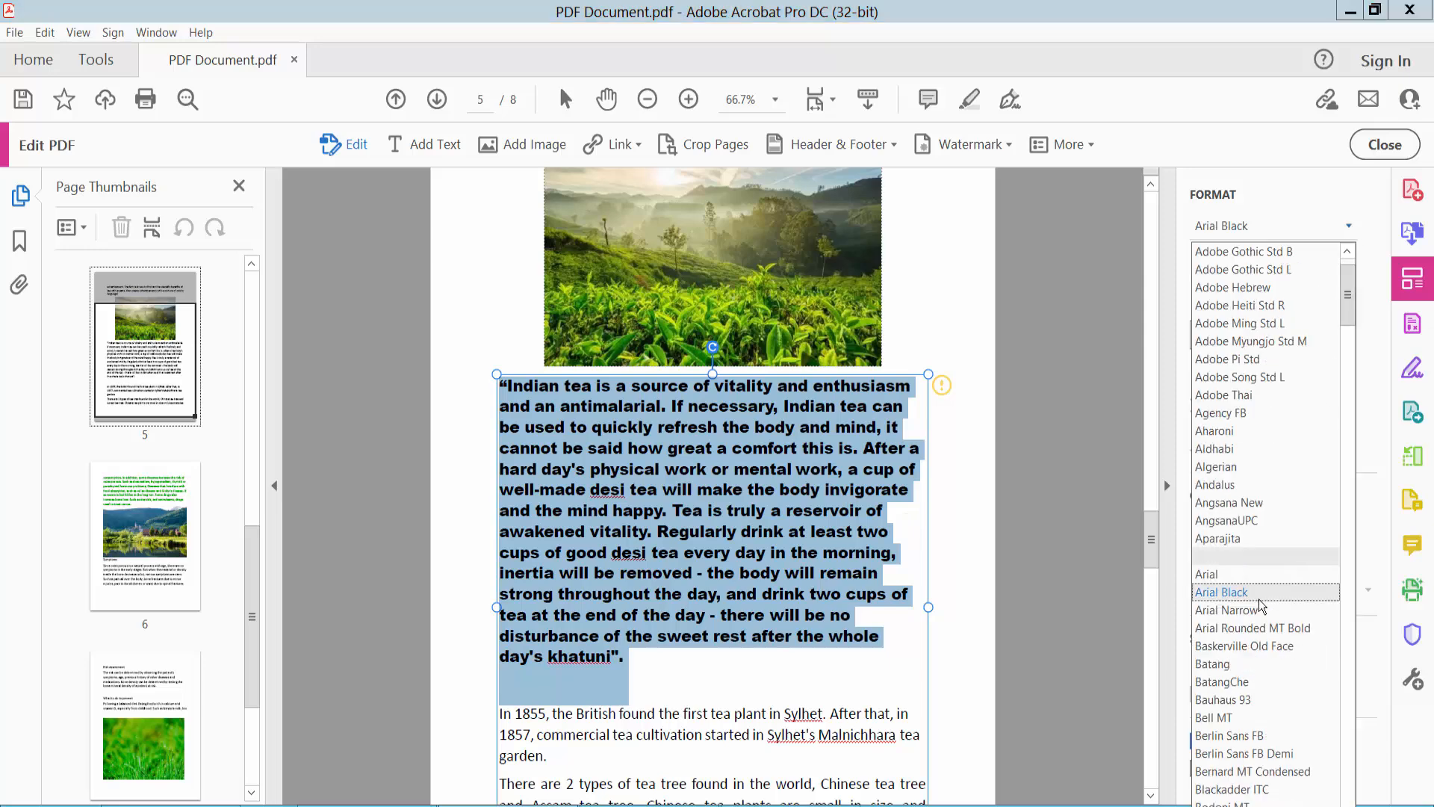
scroll(down, 3)
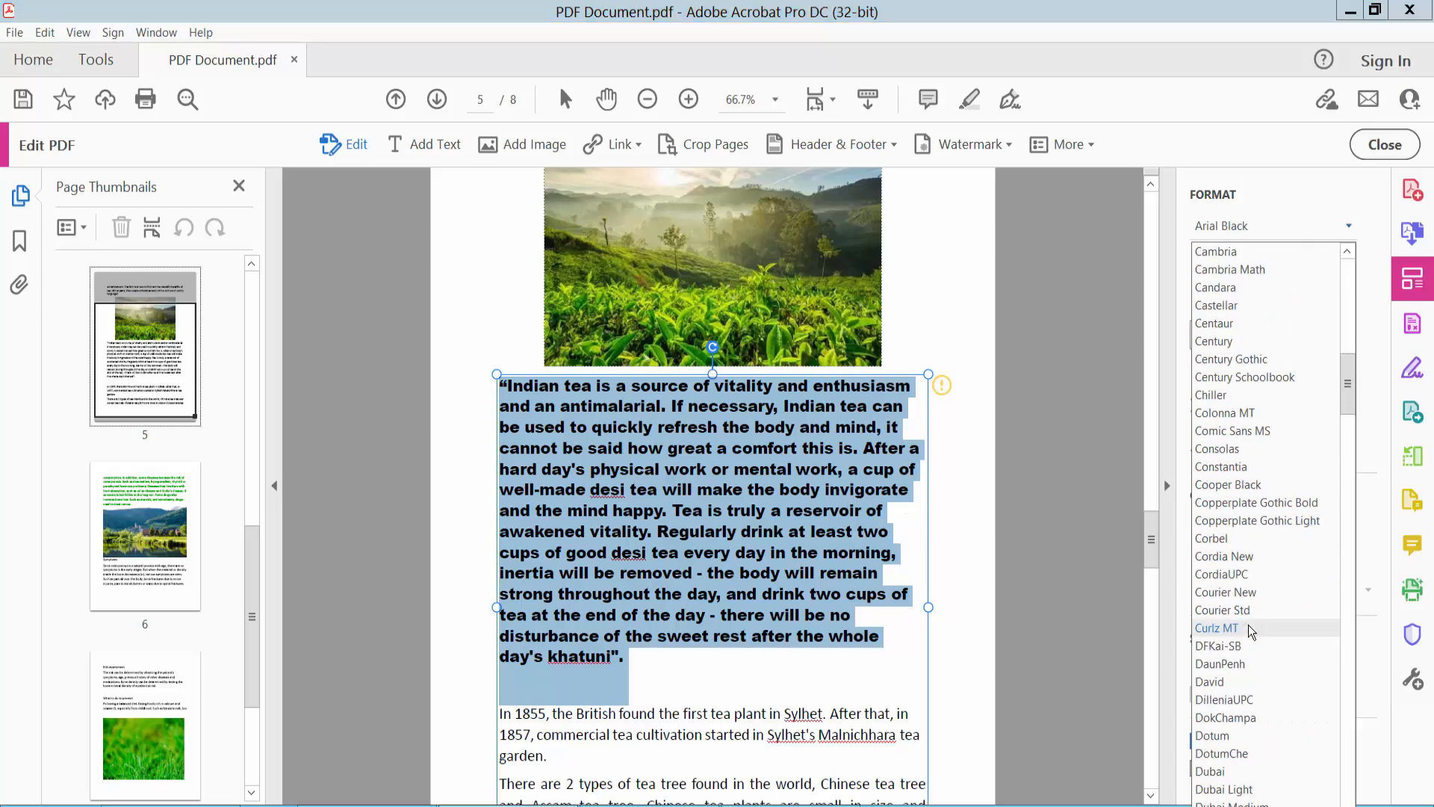